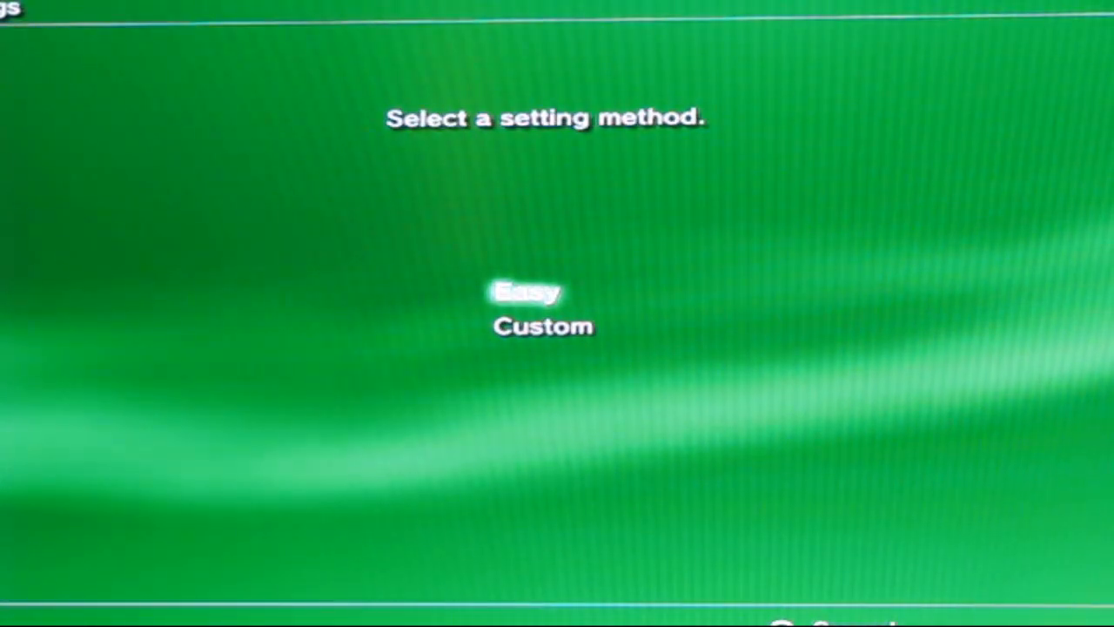
- Choose the Custom setting method to reach the IP Address Setting step
{"action": "left_click", "coordinate": [526, 291]}
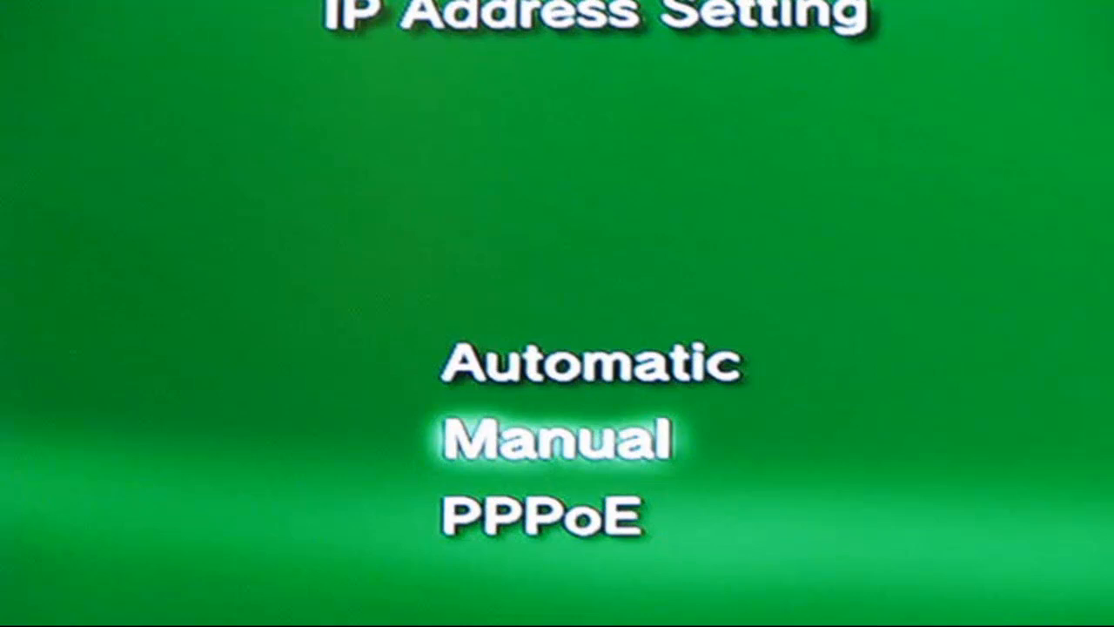
{"action": "left_click", "coordinate": [555, 438]}
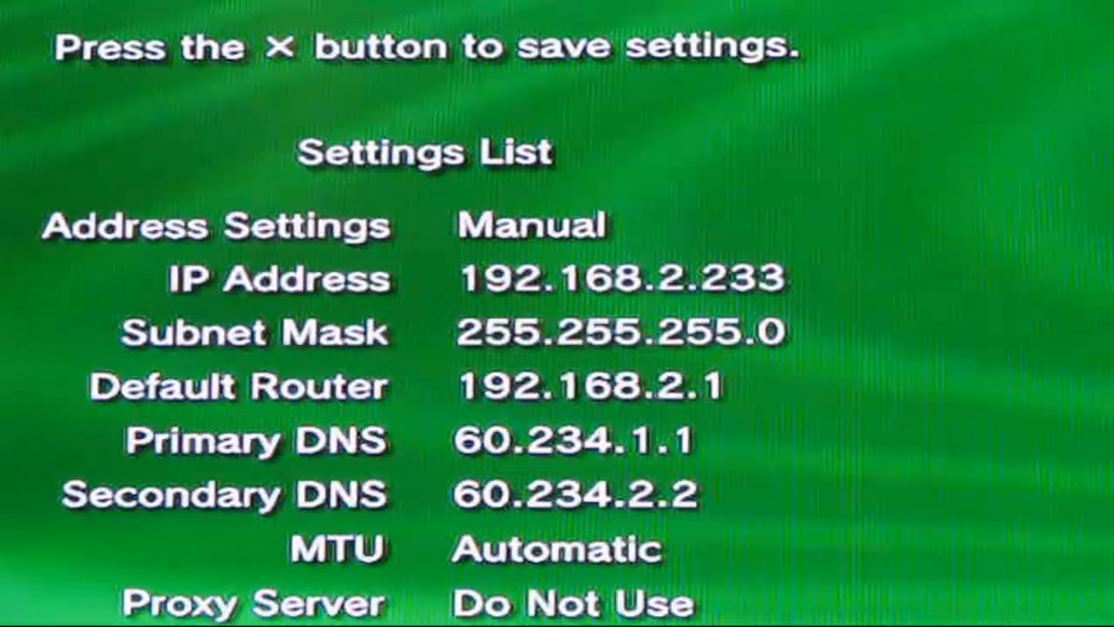
- Save the settings list (IP 192.168.2.233, router 192.168.2.1) and start the connection test
{"action": "key", "text": "x"}
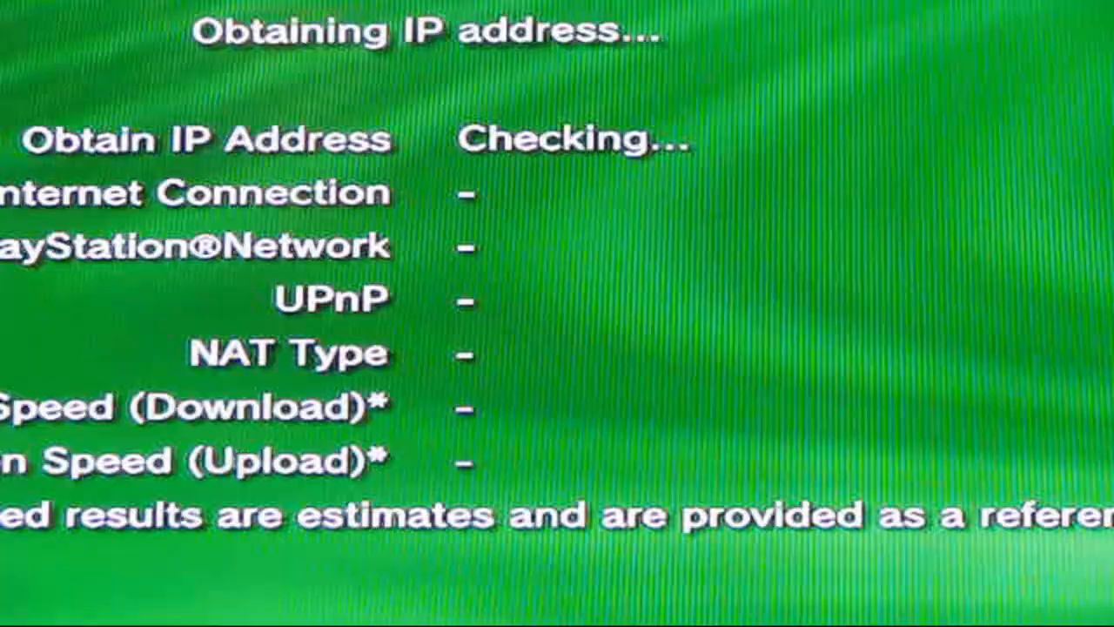